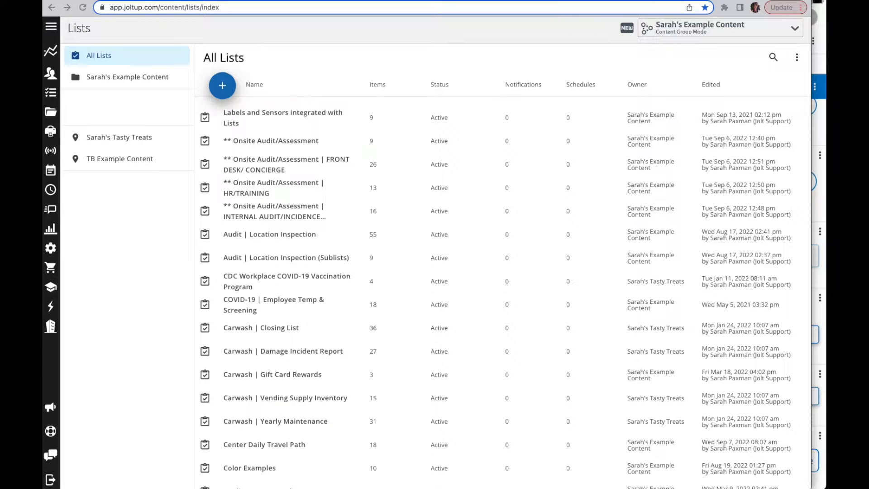
pyautogui.moveTo(418, 286)
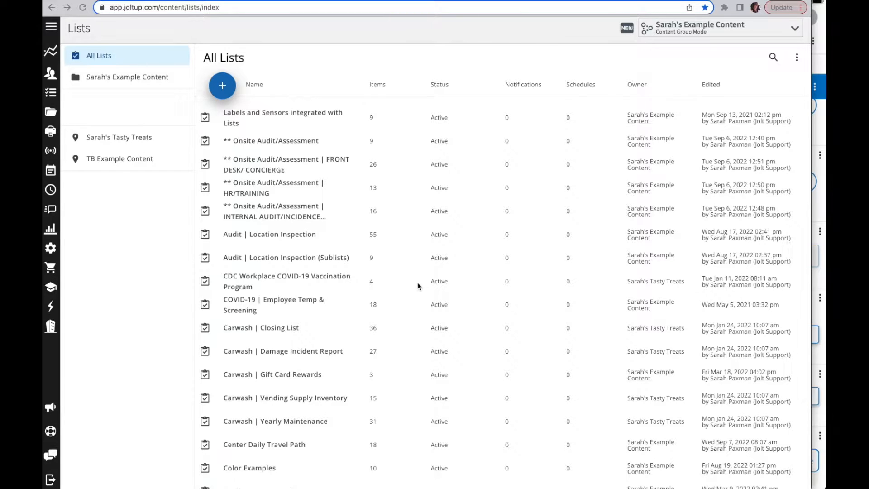
pyautogui.moveTo(96, 201)
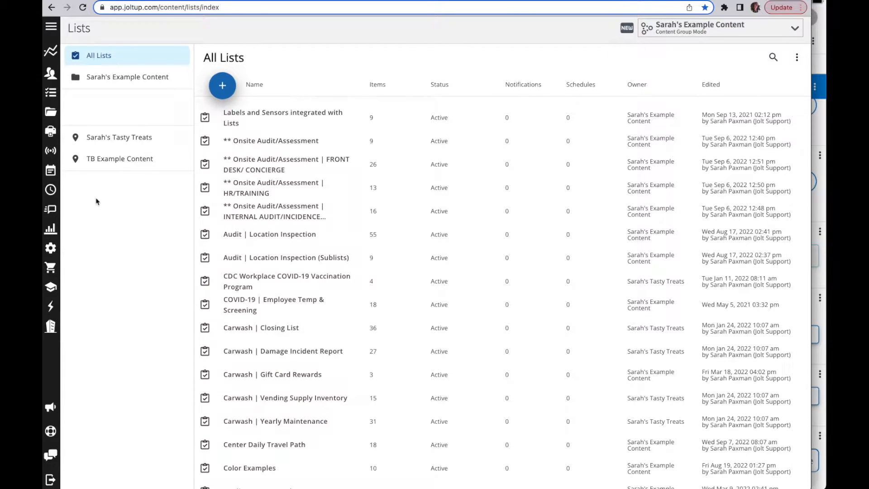
# Open the Audit | Location Inspection list from All Lists to see its 55 items
pyautogui.click(270, 234)
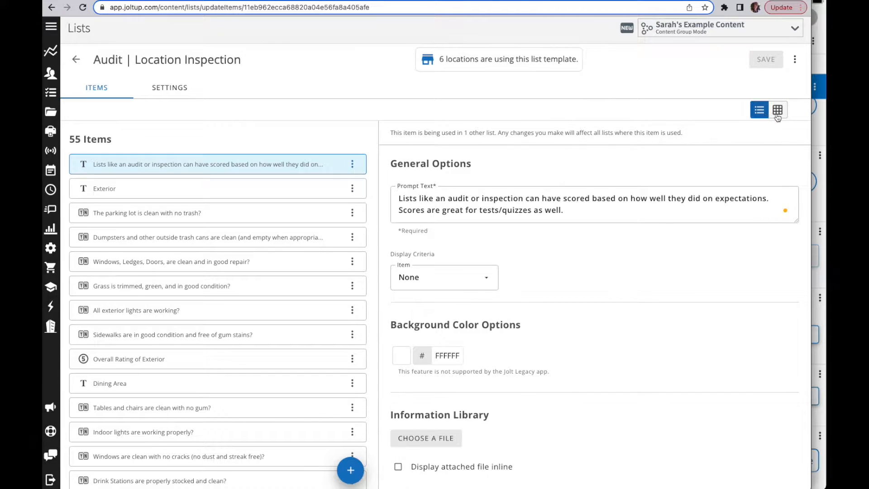
# Switch the template's items to the bulk-edit grid view
pyautogui.click(778, 109)
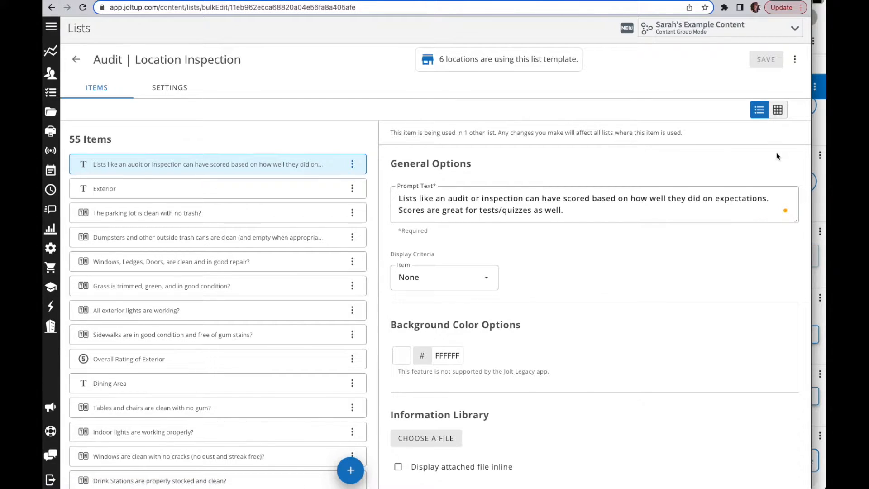
pyautogui.click(777, 109)
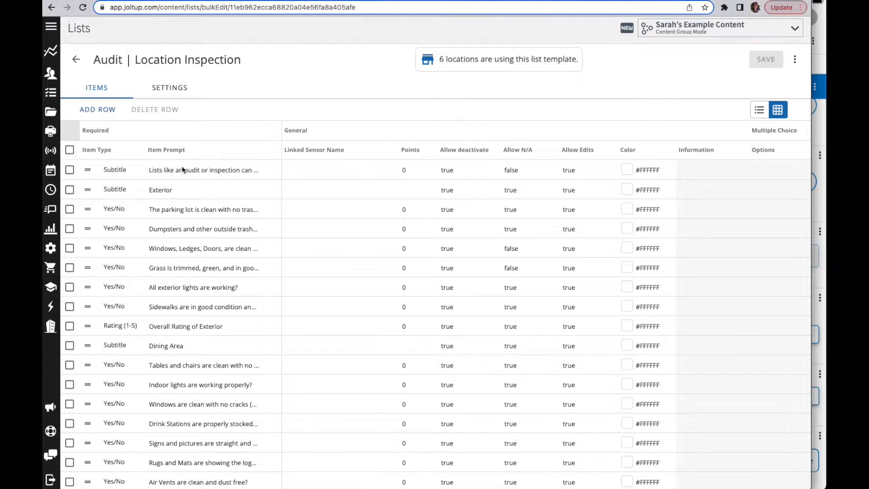
pyautogui.moveTo(210, 223)
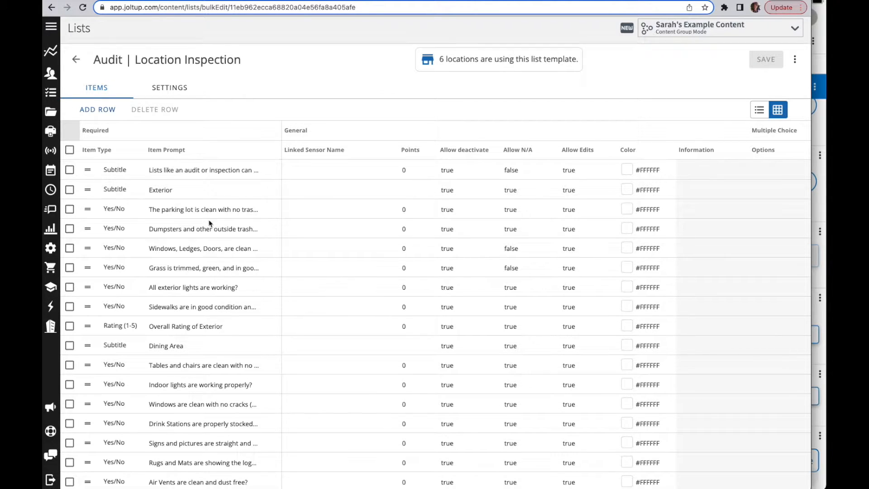
# Bring up the item type dropdown for the parking-lot item in the grid
pyautogui.doubleClick(202, 209)
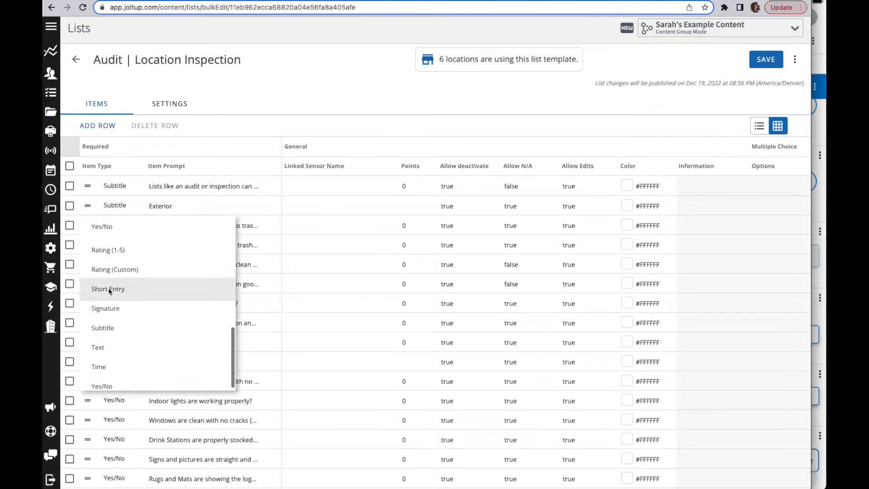
pyautogui.moveTo(108, 249)
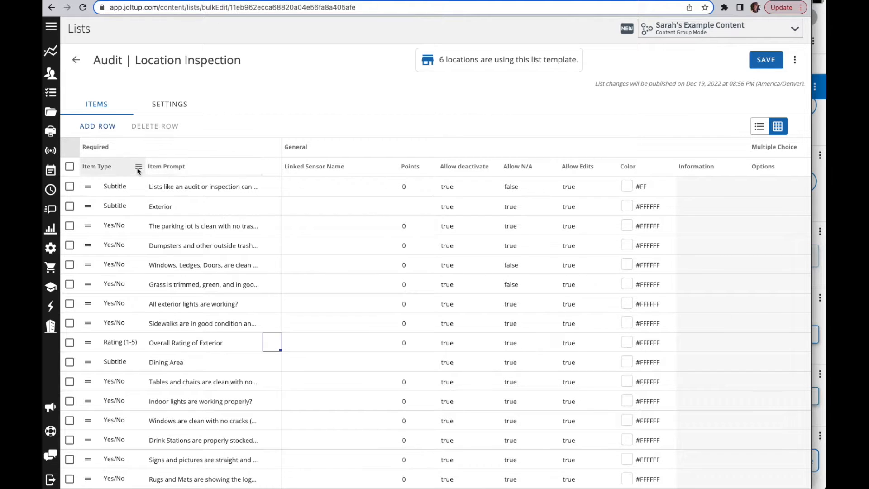
# Filter the Item Type column to show only Subtitle and Signature items
pyautogui.click(138, 166)
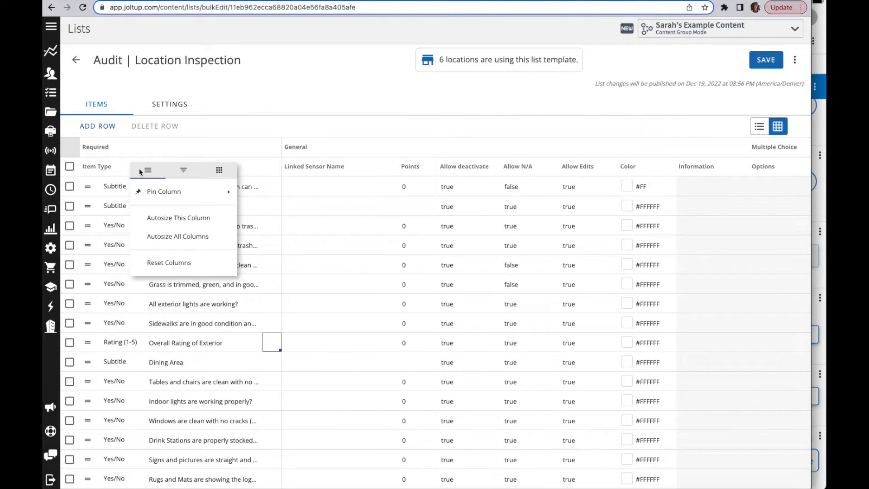
pyautogui.moveTo(183, 170)
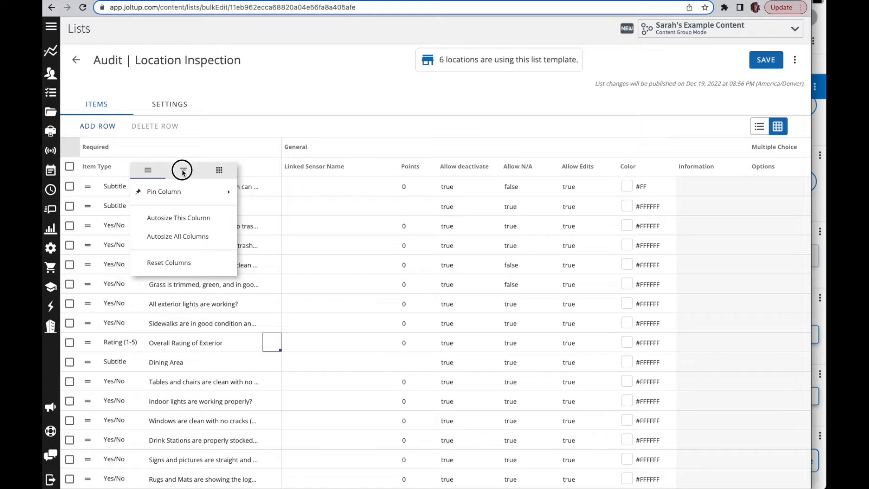
pyautogui.click(182, 170)
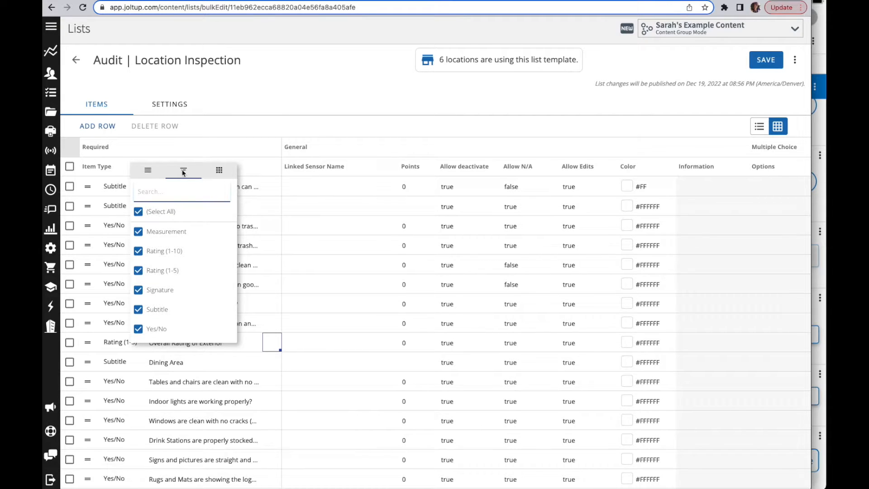
pyautogui.moveTo(183, 241)
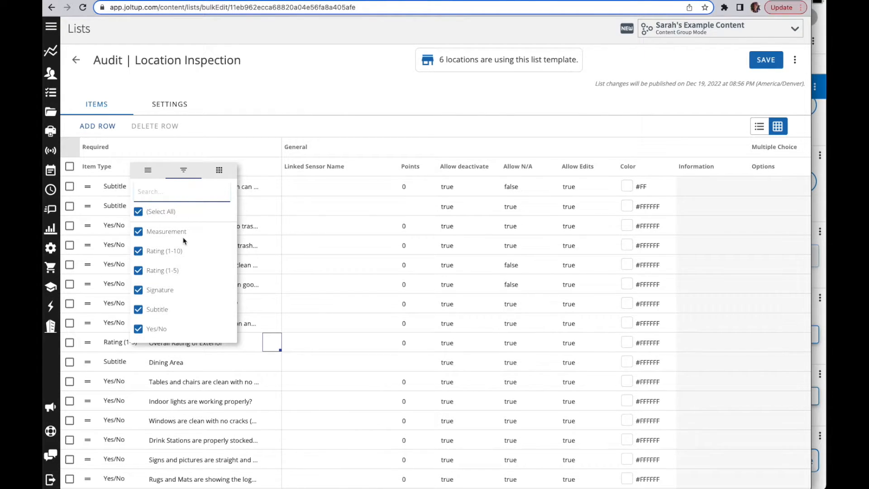
pyautogui.click(138, 211)
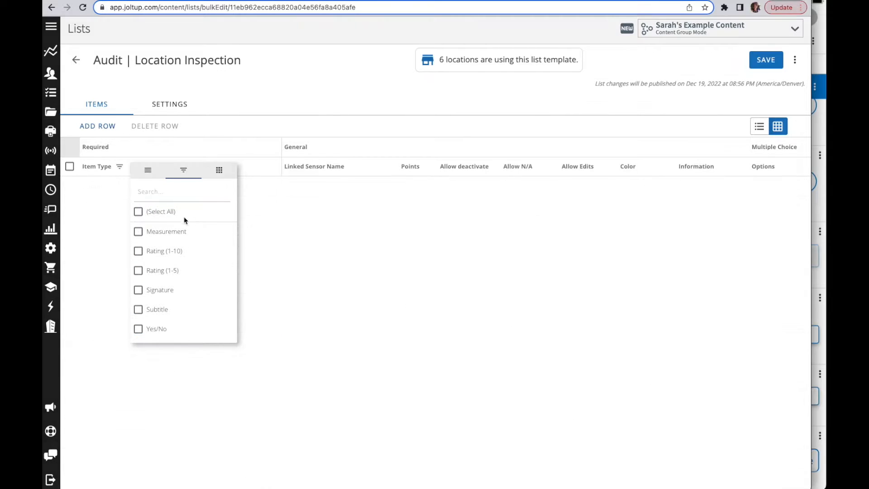
pyautogui.click(138, 309)
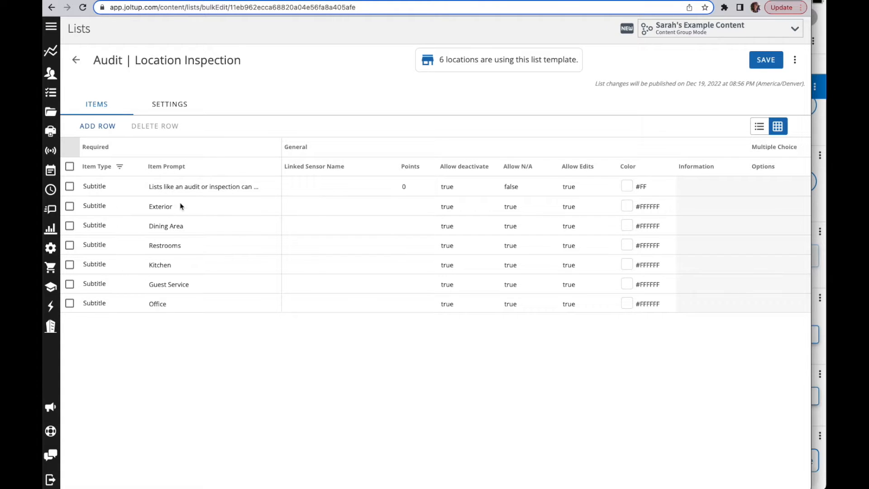
pyautogui.moveTo(185, 298)
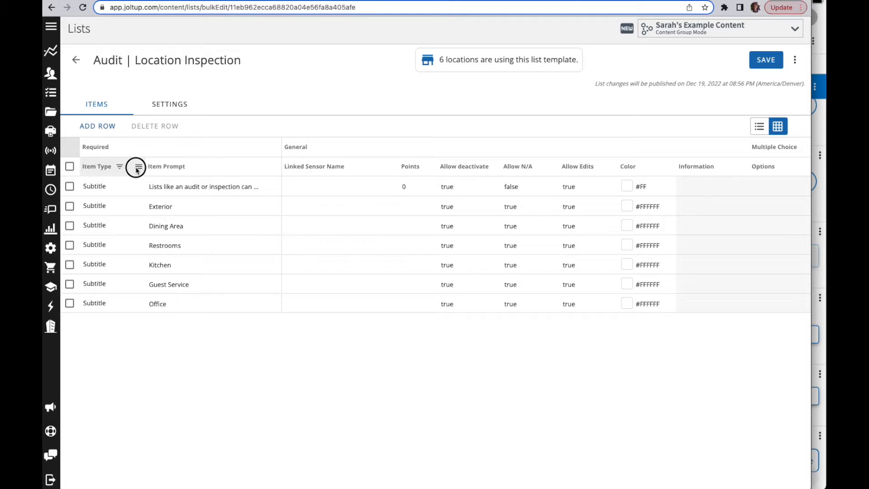
pyautogui.click(135, 166)
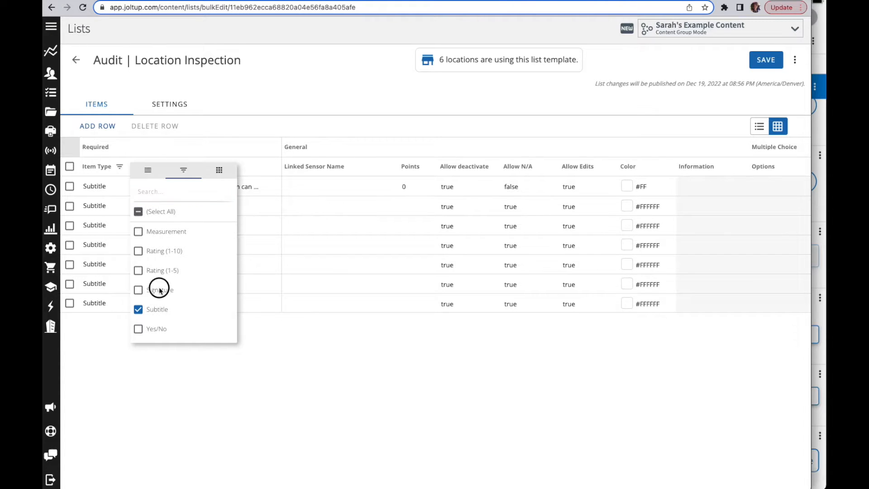
pyautogui.click(138, 290)
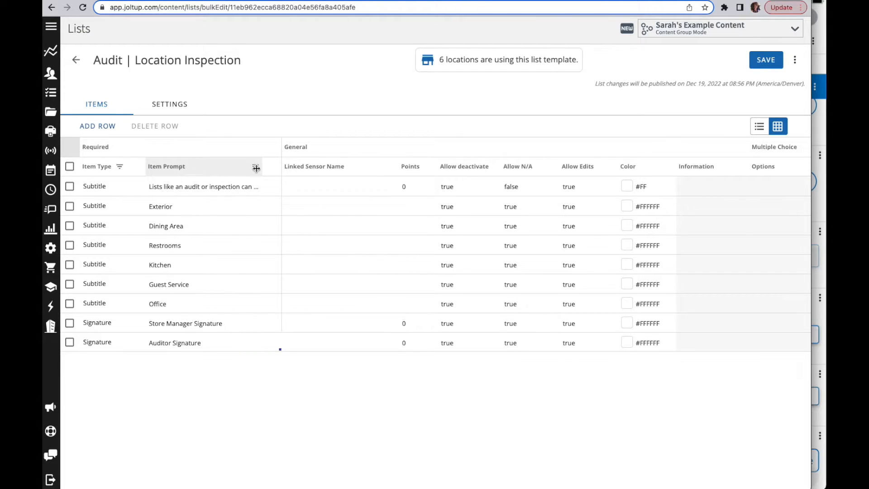
# Browse the Item Prompt filter values, then re-enable all item types in the filter
pyautogui.click(255, 166)
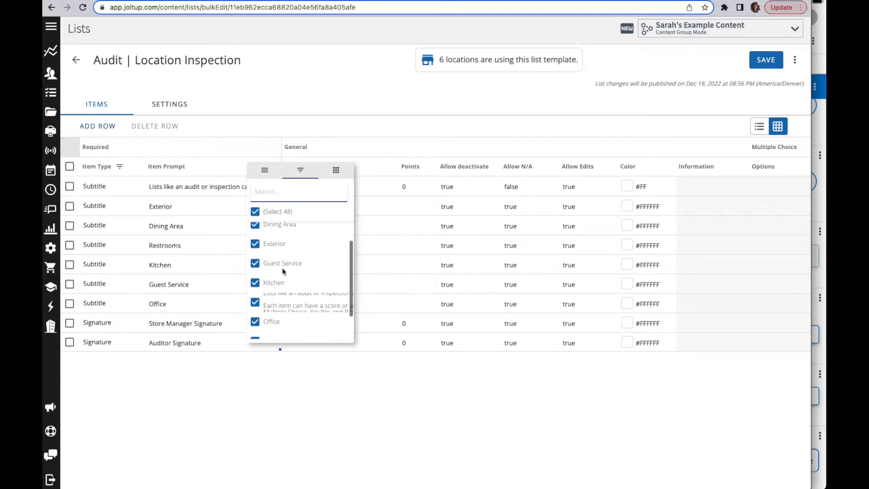
pyautogui.scroll(3)
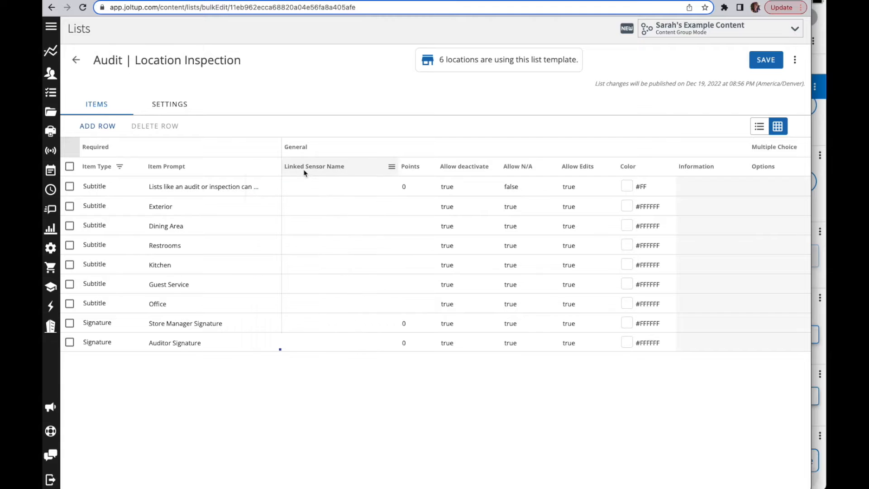
pyautogui.click(119, 166)
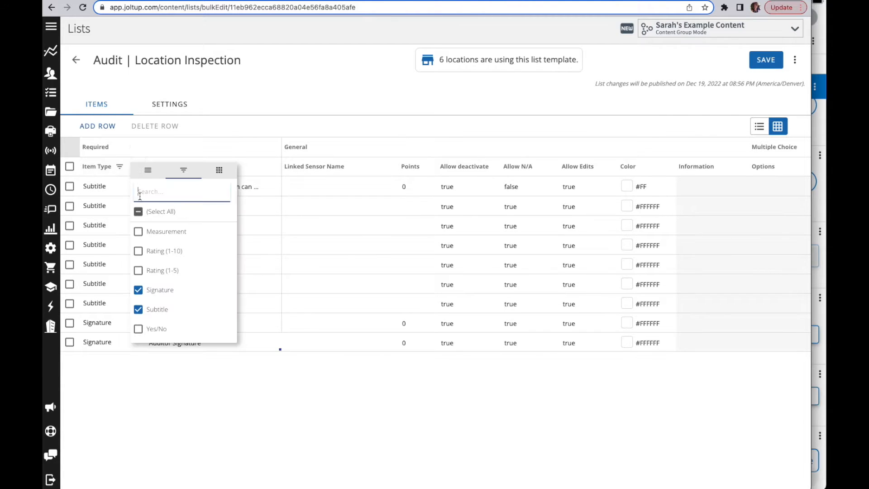
pyautogui.click(138, 211)
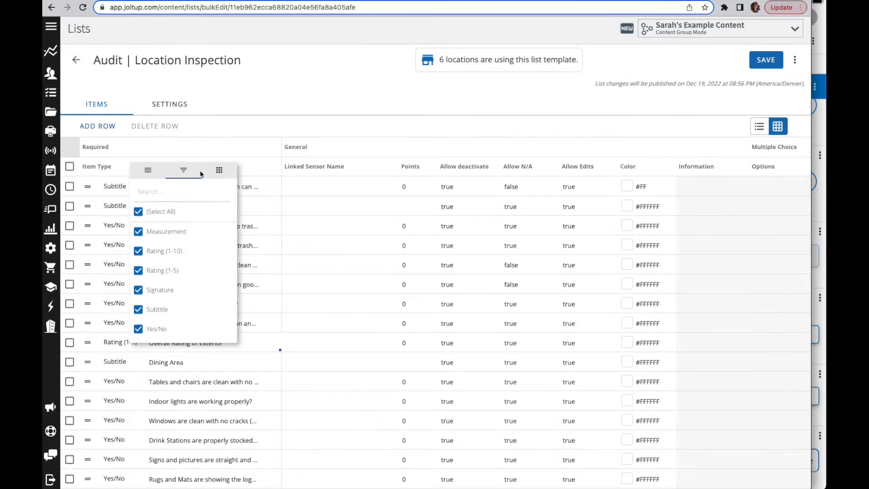
pyautogui.click(255, 349)
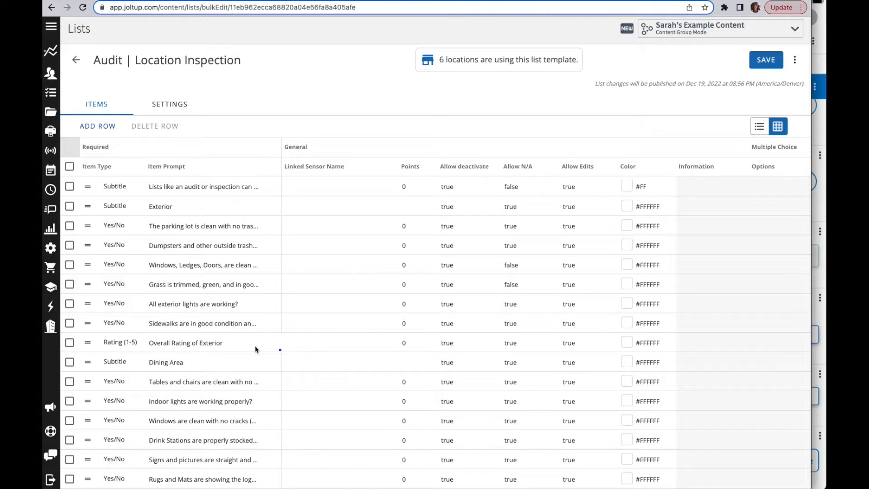
# Move the first subtitle row below Exterior and back to the top
pyautogui.click(271, 342)
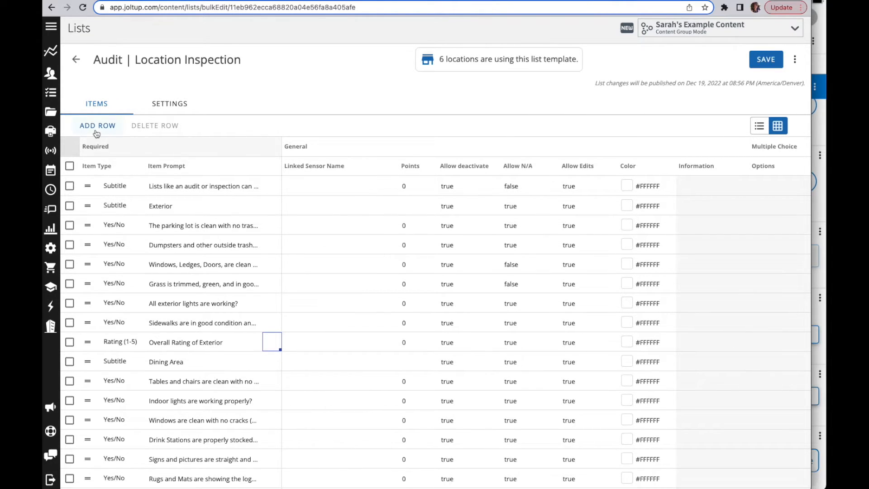
pyautogui.moveTo(87, 186); pyautogui.dragTo(90, 200)
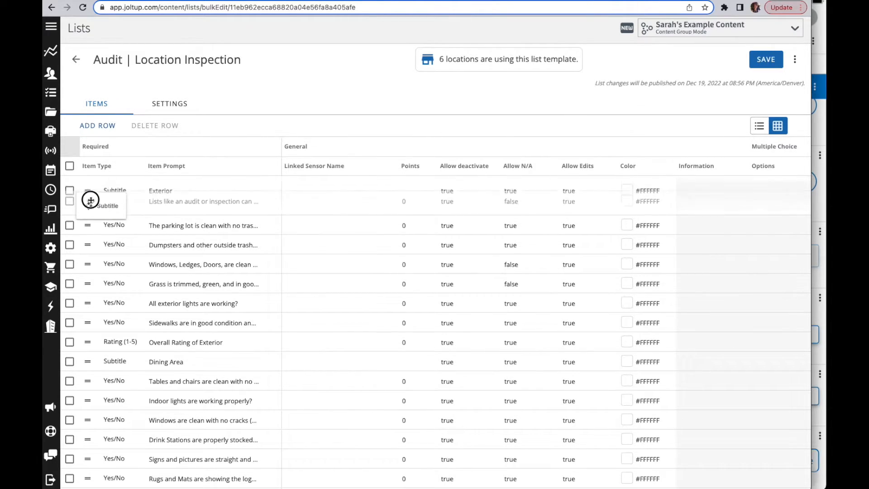
pyautogui.moveTo(89, 199); pyautogui.dragTo(89, 186)
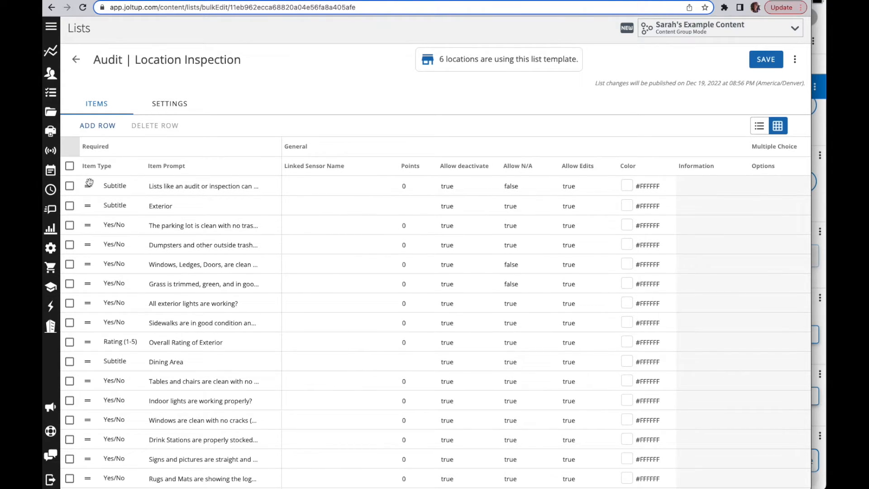
pyautogui.moveTo(391, 207)
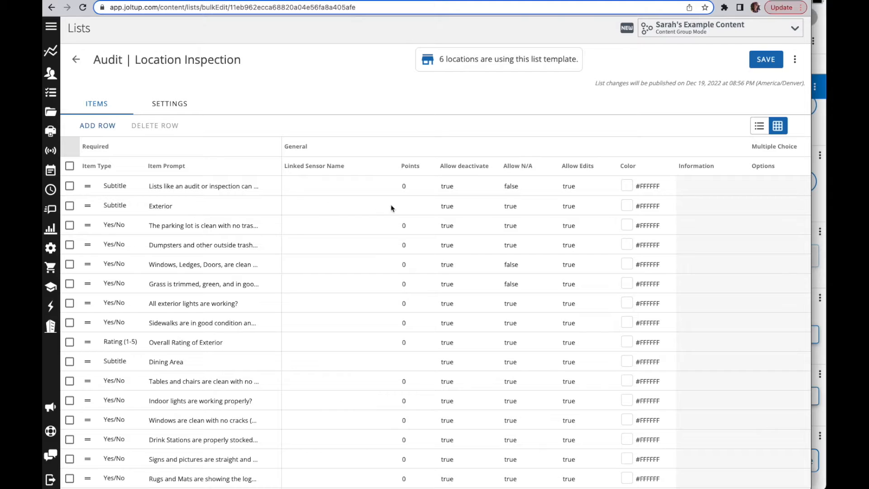
pyautogui.moveTo(594, 230)
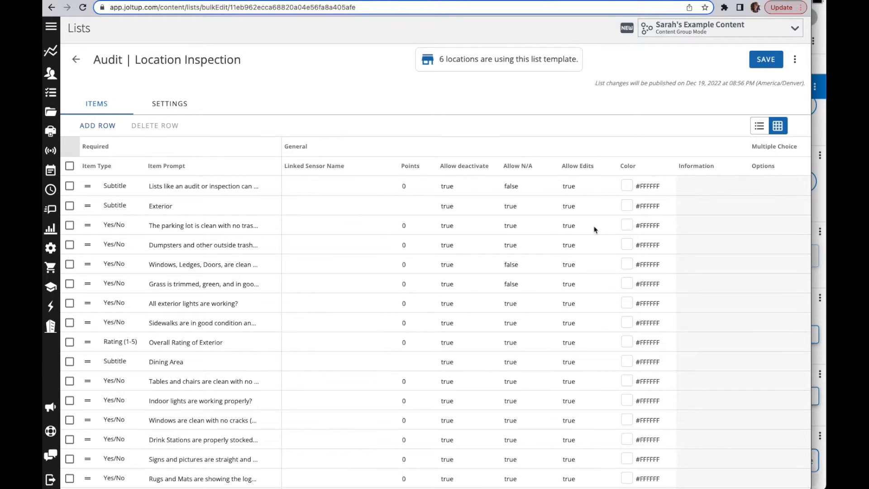
# Select the Allow Edits cells and change the first item's colour to #FF
pyautogui.click(417, 264)
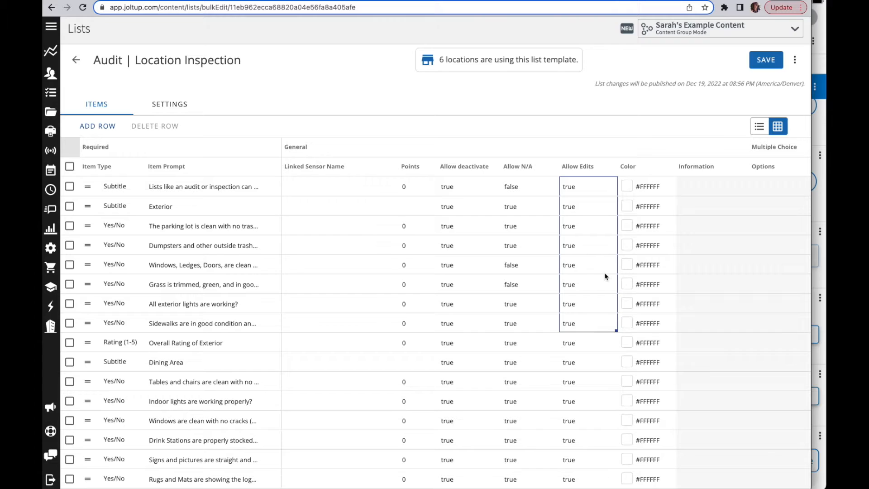
pyautogui.moveTo(598, 288)
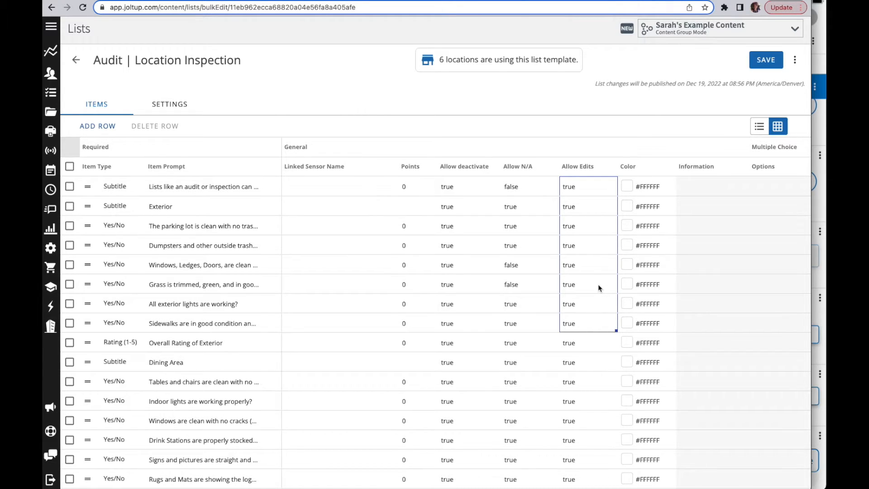
pyautogui.moveTo(451, 197)
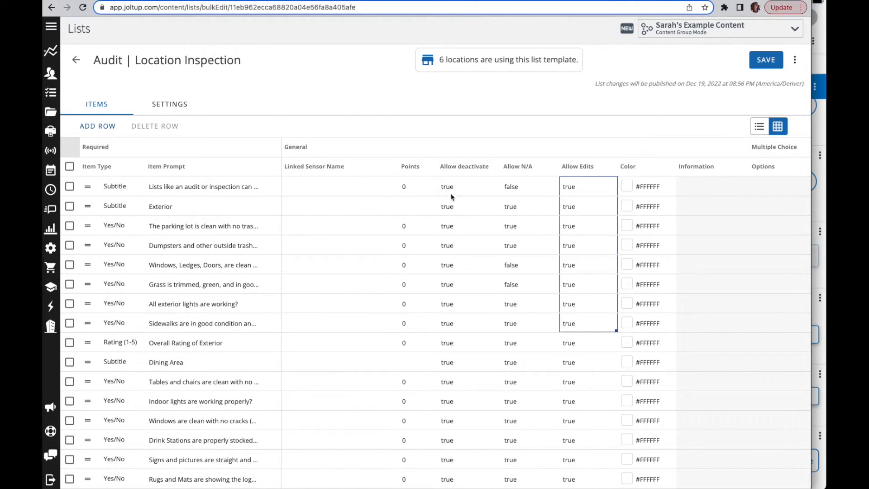
pyautogui.moveTo(588, 284)
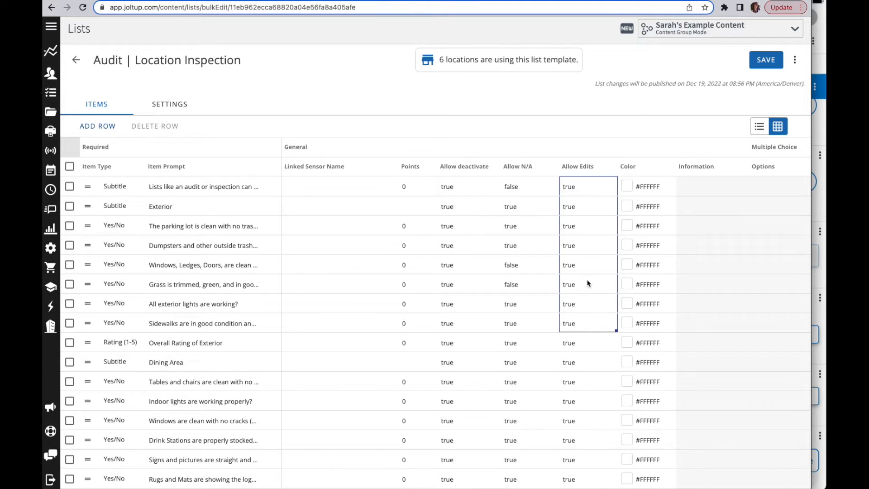
pyautogui.moveTo(652, 199)
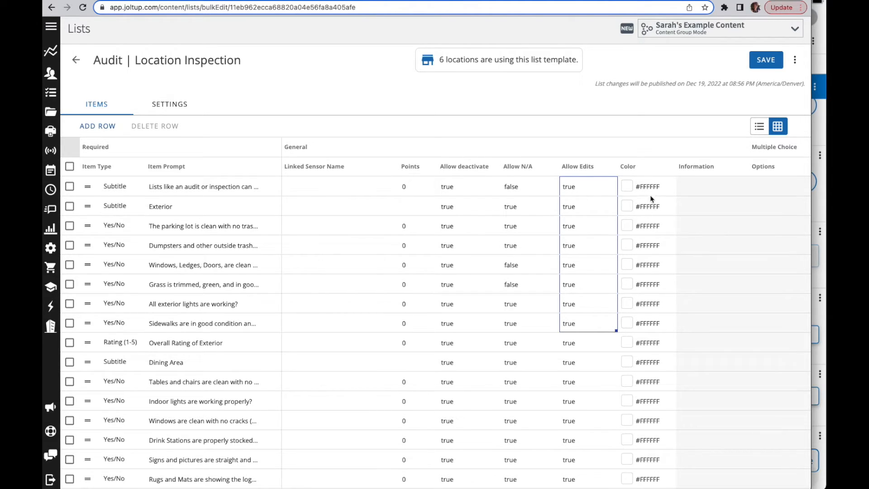
pyautogui.click(646, 186)
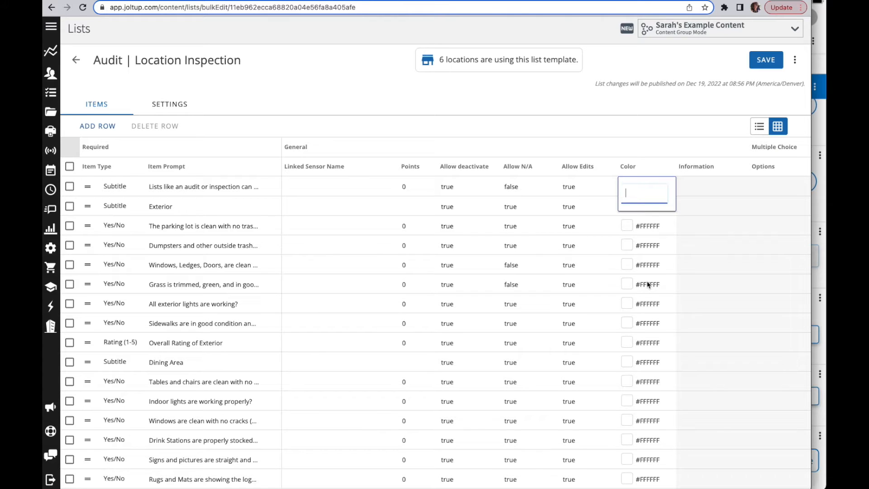
pyautogui.click(646, 284)
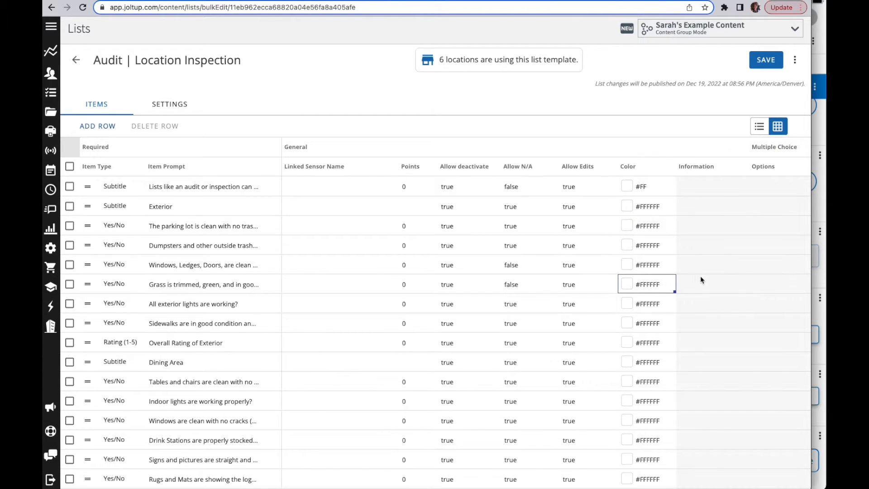
pyautogui.hscroll(3)
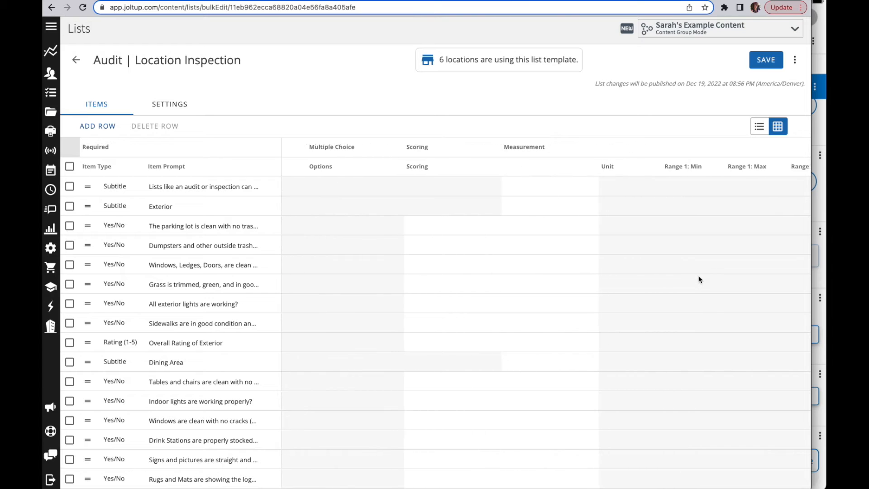
pyautogui.hscroll(3)
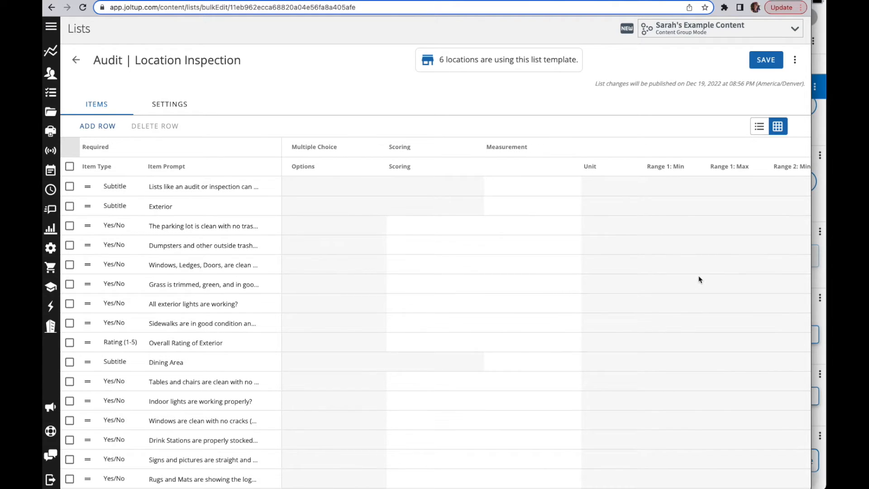
pyautogui.moveTo(644, 256)
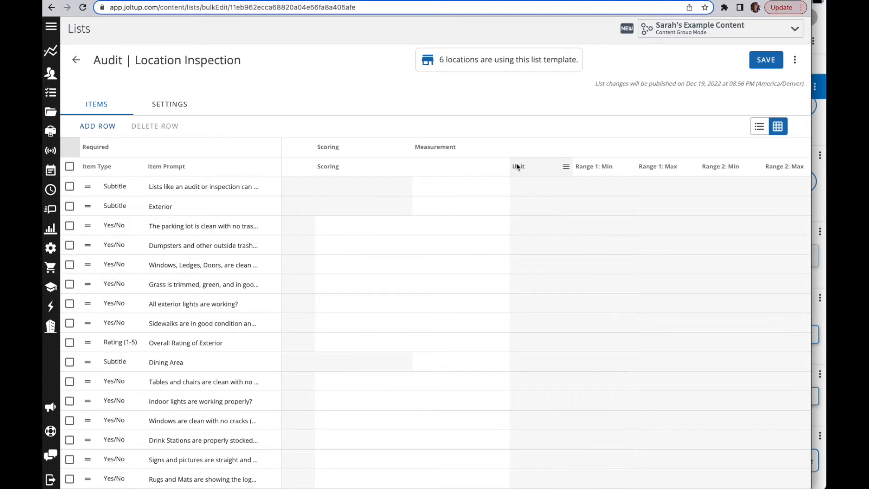
pyautogui.moveTo(745, 239)
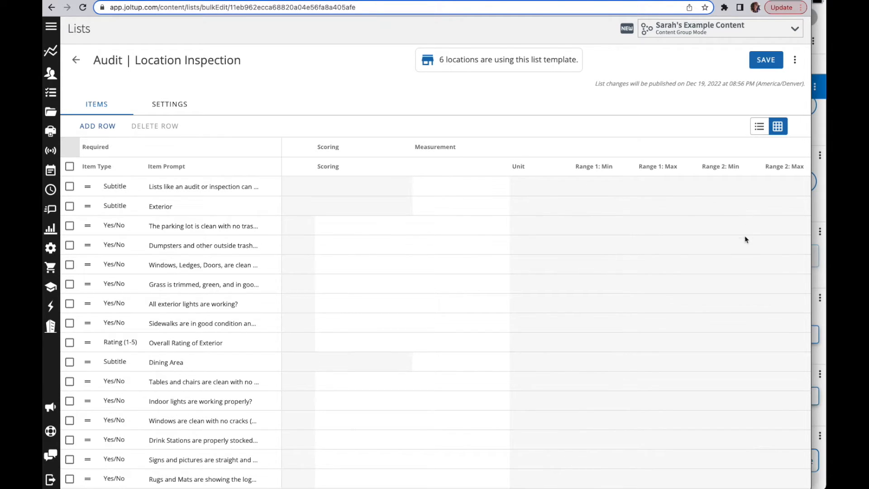
pyautogui.moveTo(591, 233)
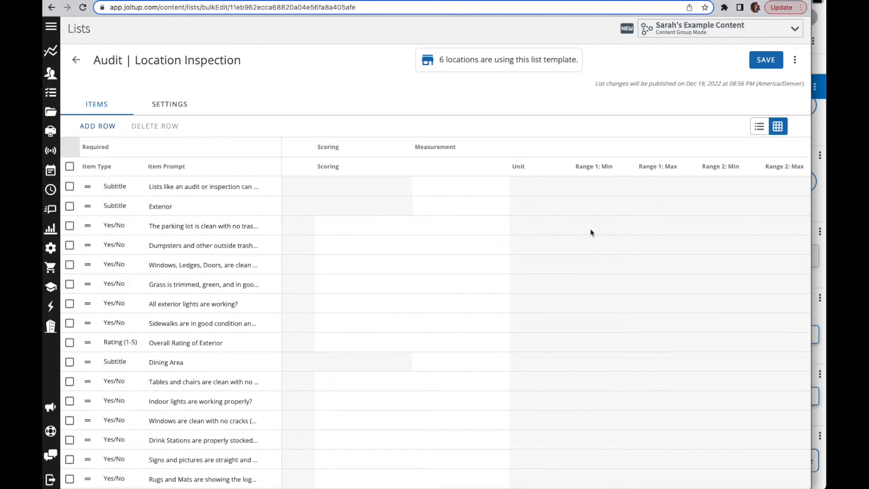
pyautogui.moveTo(588, 255)
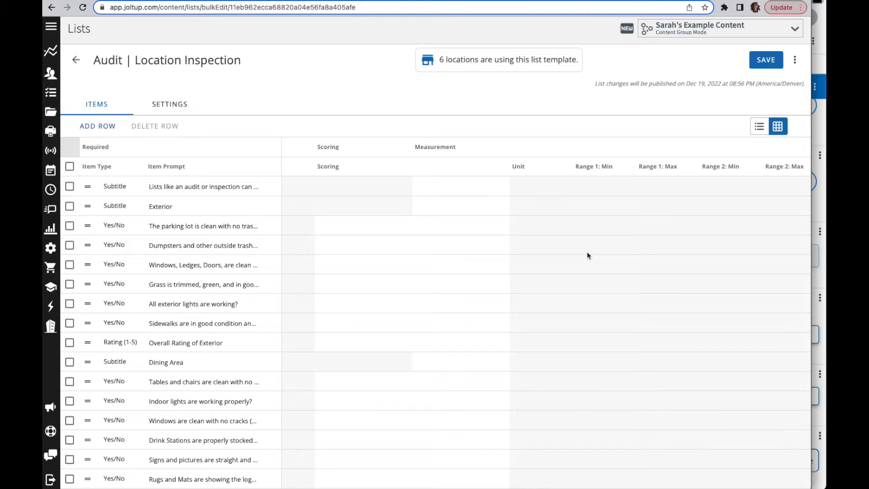
pyautogui.moveTo(558, 219)
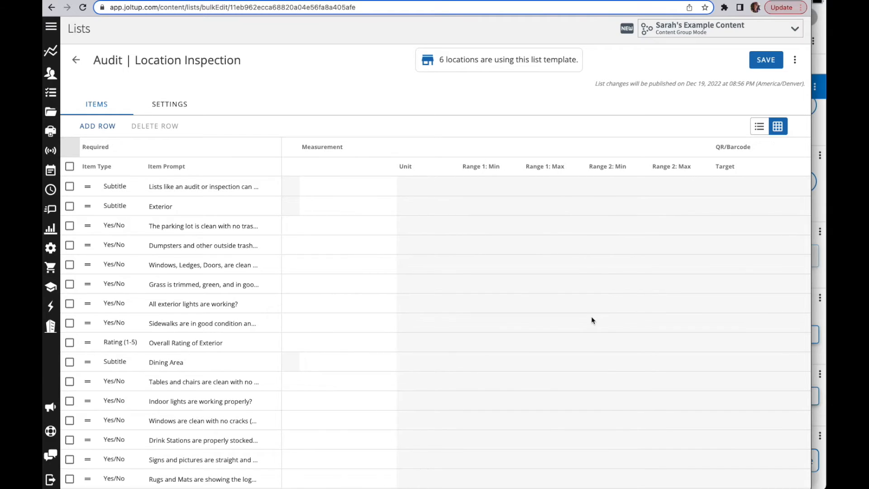
pyautogui.moveTo(750, 359)
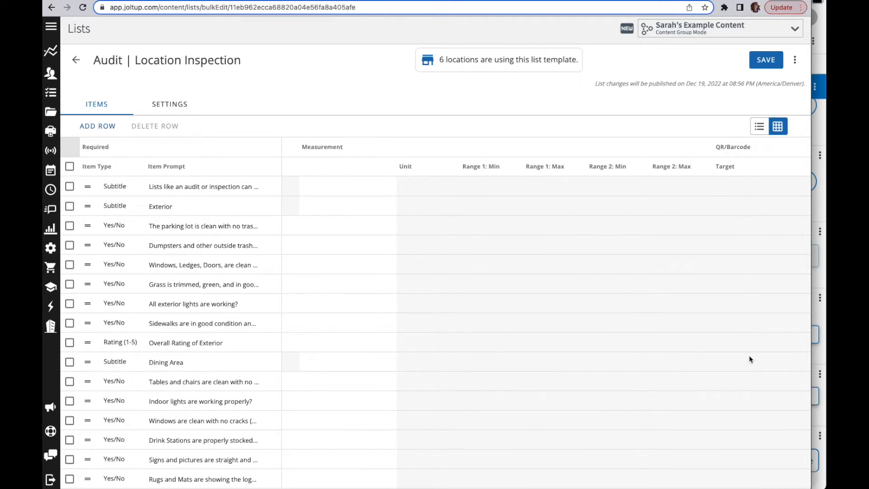
pyautogui.moveTo(752, 314)
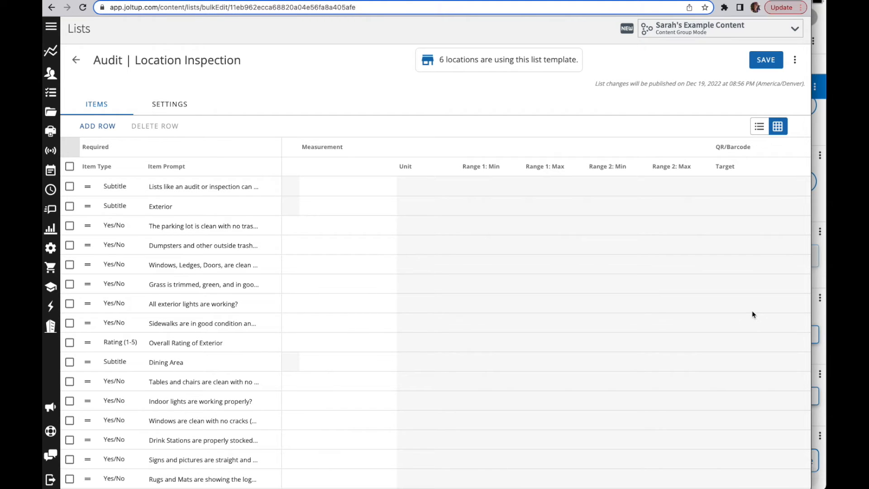
pyautogui.moveTo(751, 392)
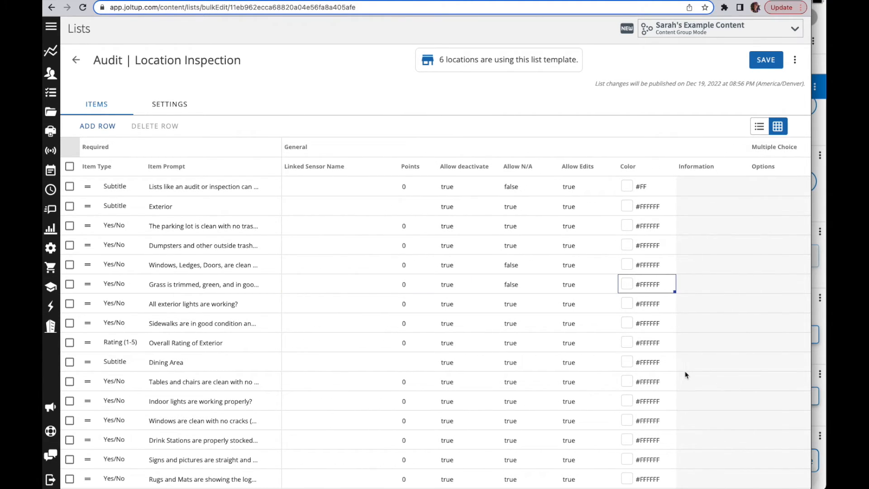
# Browse the grid's CSV and Excel export options from the cell context menu
pyautogui.rightClick(339, 264)
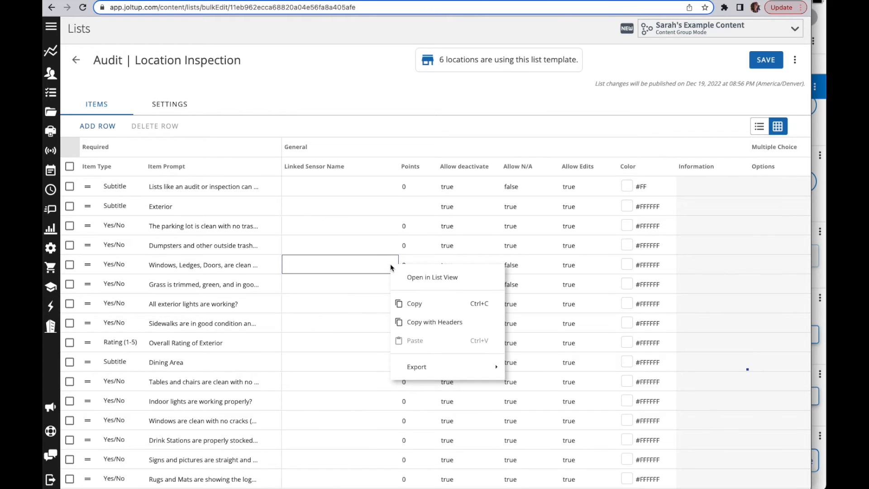
pyautogui.click(416, 366)
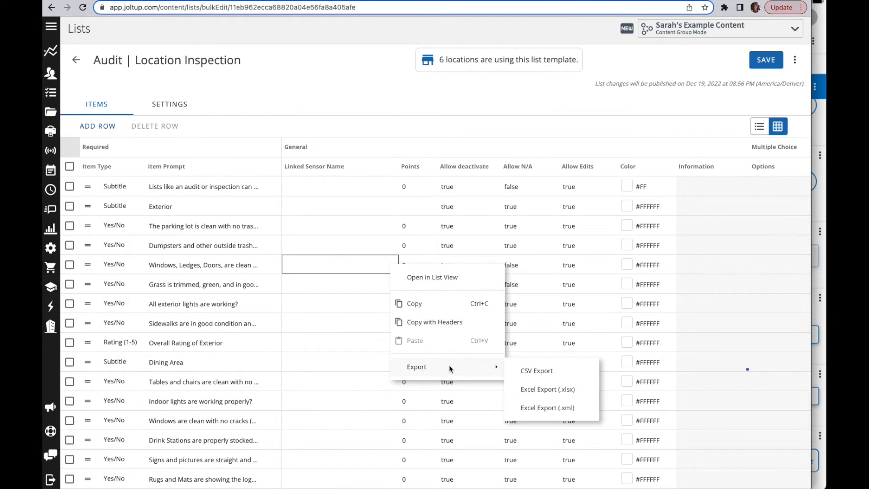
pyautogui.moveTo(547, 389)
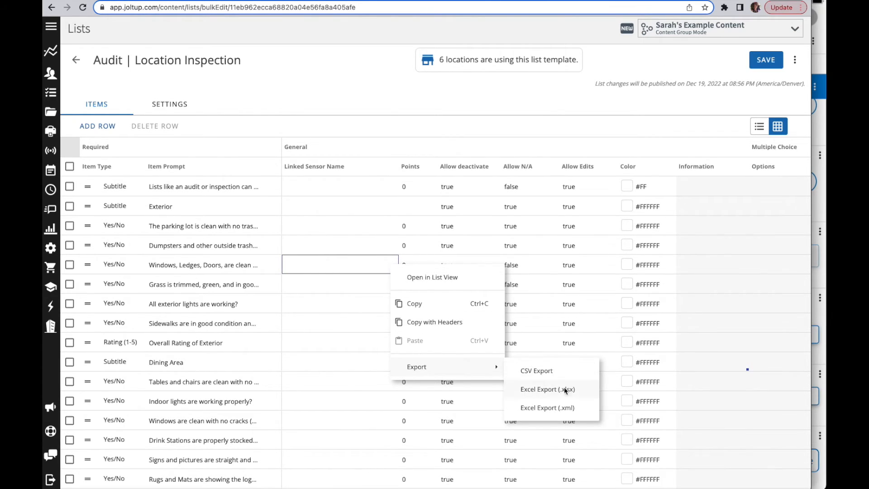
pyautogui.moveTo(586, 393)
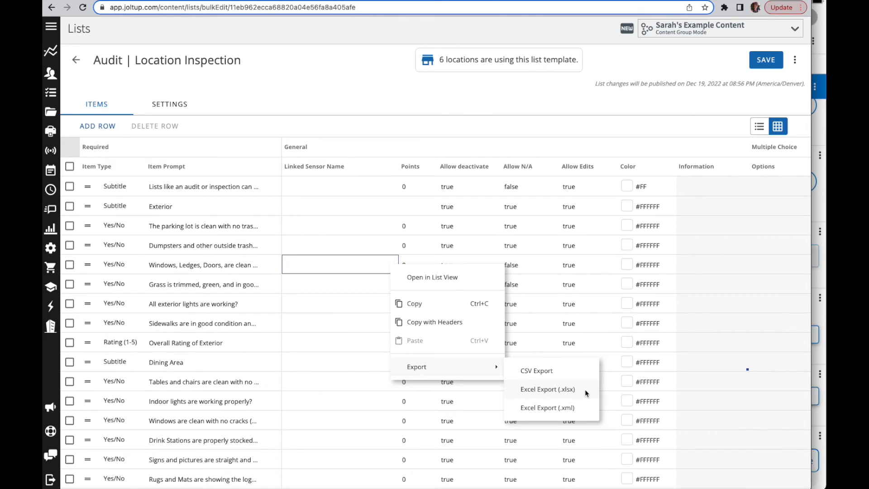
pyautogui.moveTo(459, 185)
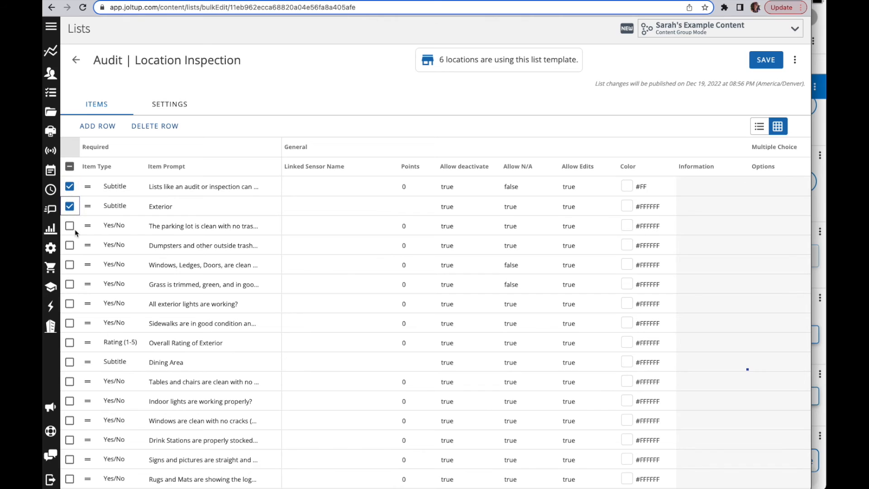
# Add the parking-lot Yes/No item row to the ticked rows
pyautogui.click(70, 225)
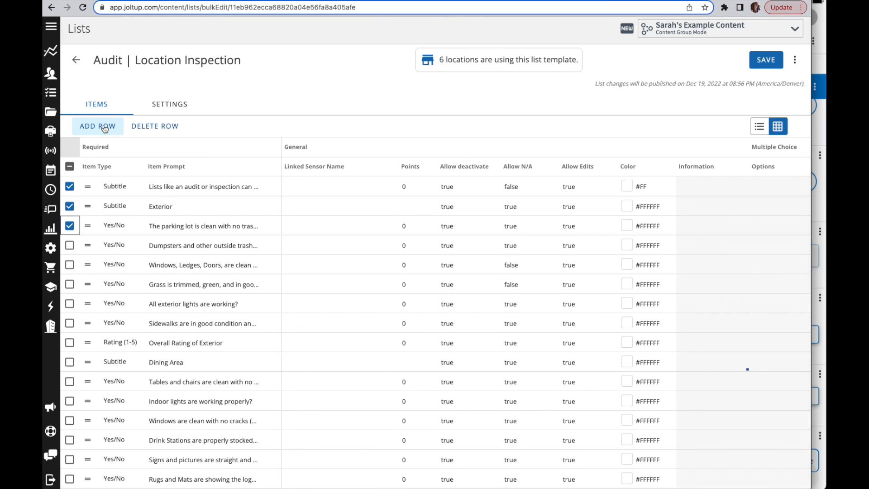
pyautogui.moveTo(296, 122)
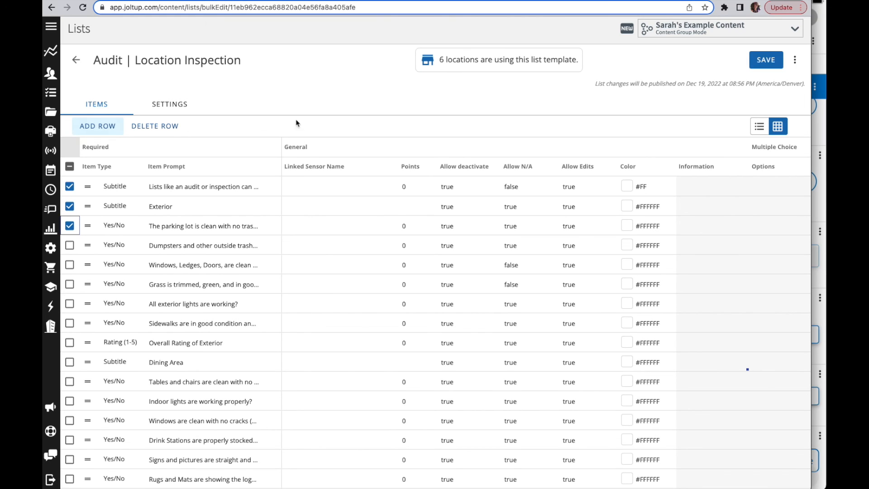